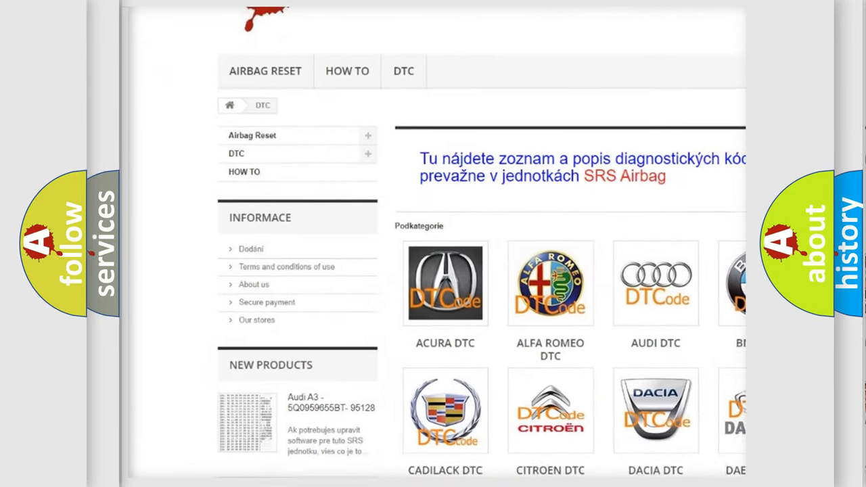
# Scroll down the DTC category page to show the grid of car-brand logos
pyautogui.scroll(-3)
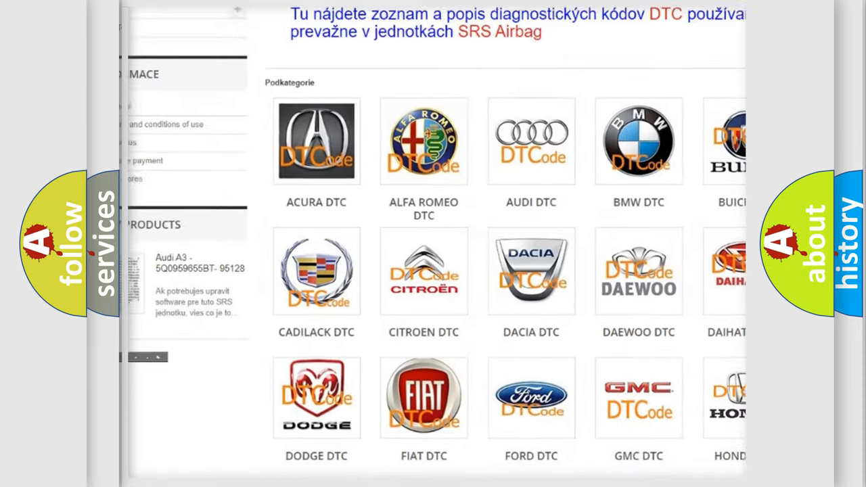
pyautogui.scroll(-3)
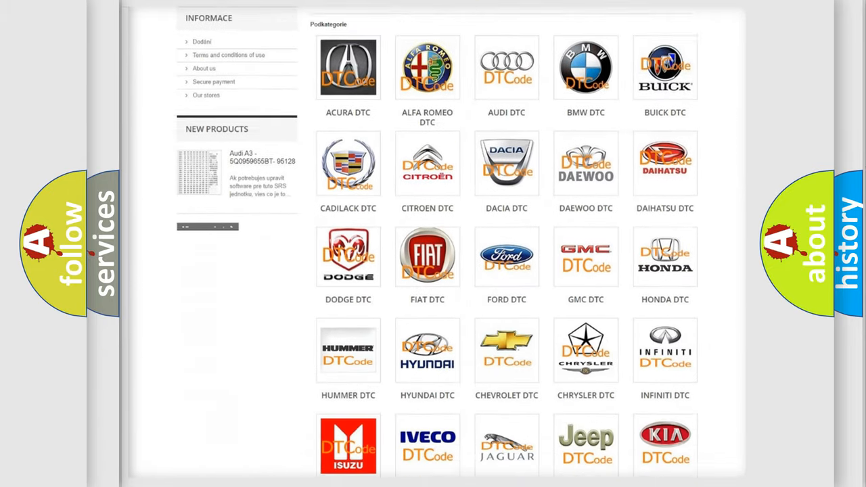
pyautogui.scroll(-3)
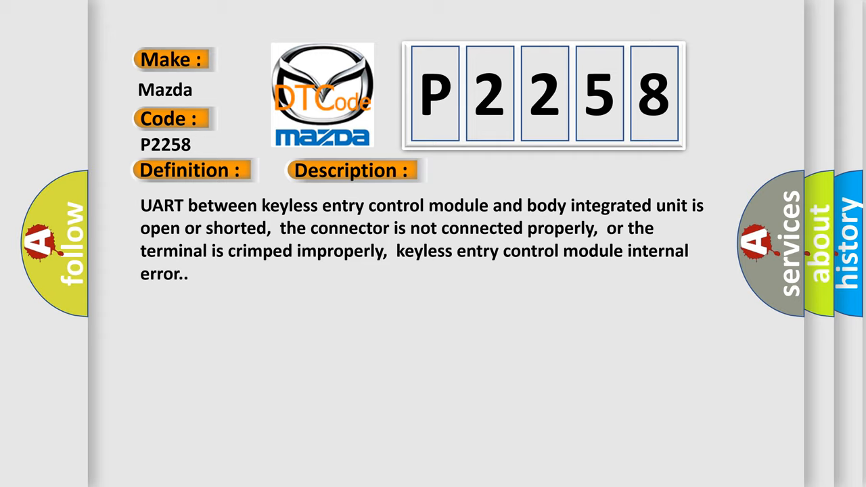
# Advance to the P2258 cause slide: loose harness, poor connector contact, defective keyless module
pyautogui.click(497, 170)
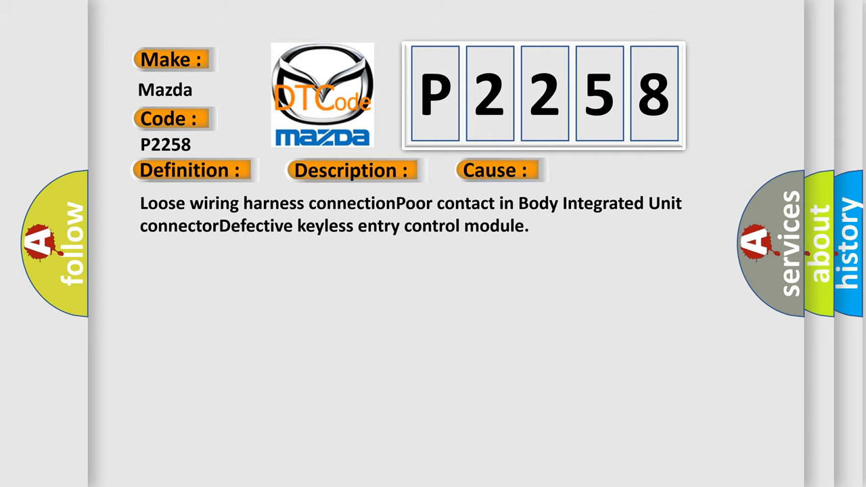